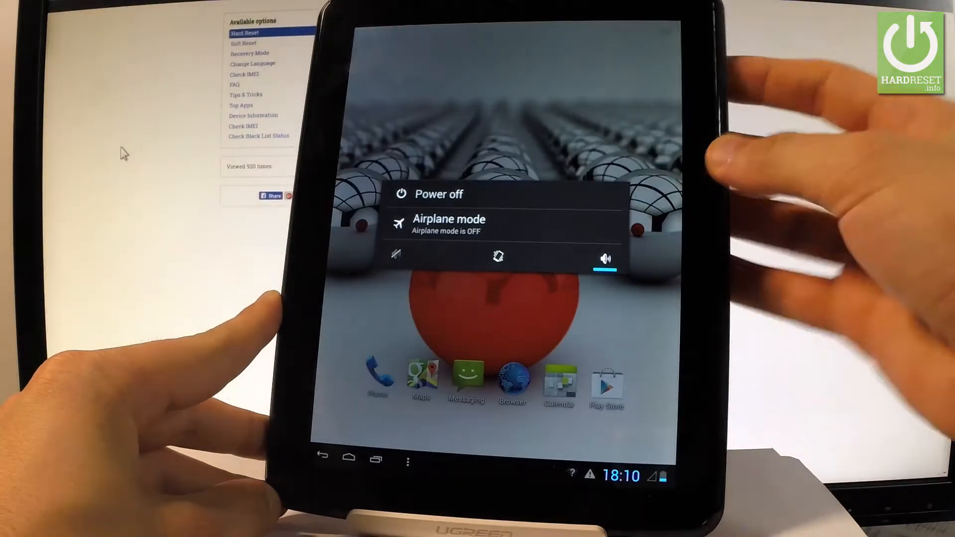
Shut the tablet down by choosing Power off and confirming with OK.
{"action": "left_click", "coordinate": [437, 194]}
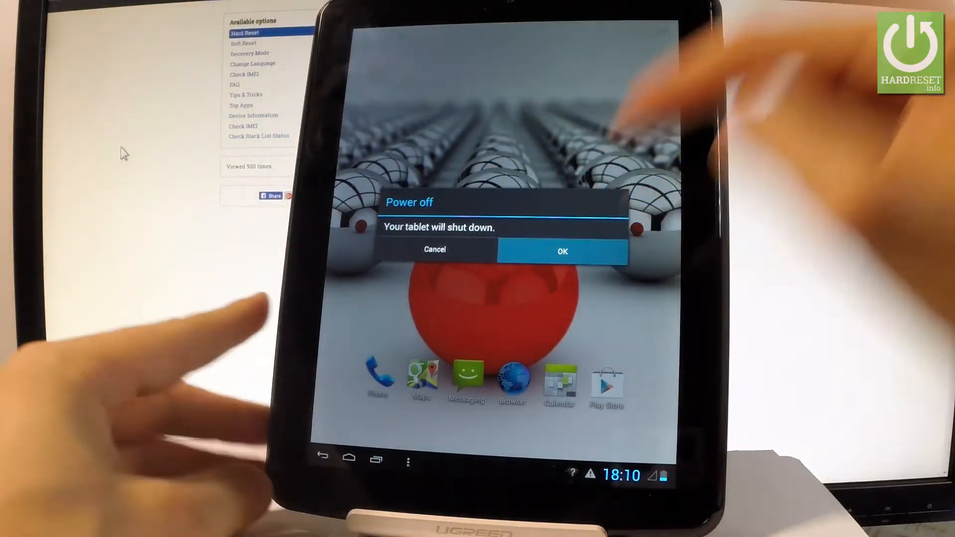
{"action": "left_click", "coordinate": [561, 251]}
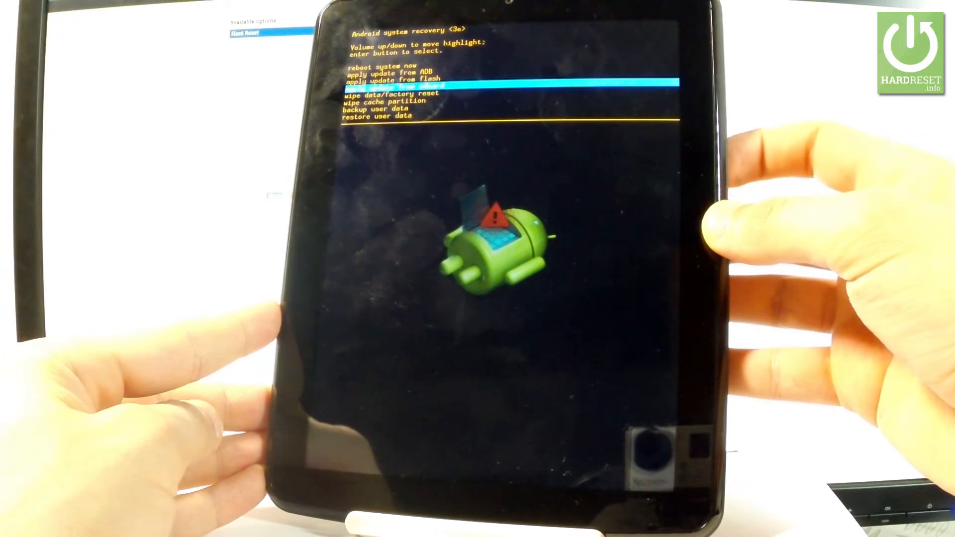
Highlight the wipe data/factory reset entry with Volume Down.
{"action": "key", "text": "volumedown"}
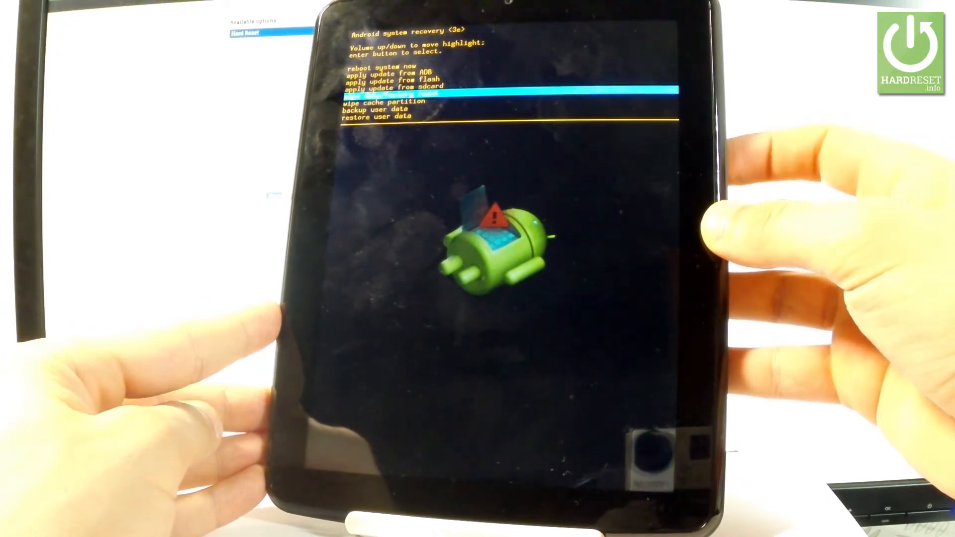